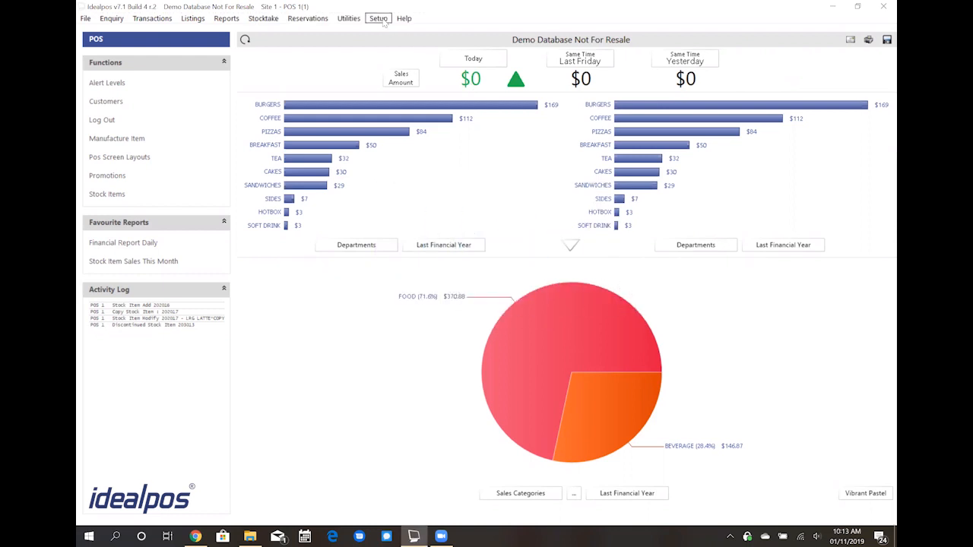
Open POS Screen Setup from the Setup menu, listing POS Screen Layout 1 and Kiosk
{"action": "left_click", "coordinate": [377, 17]}
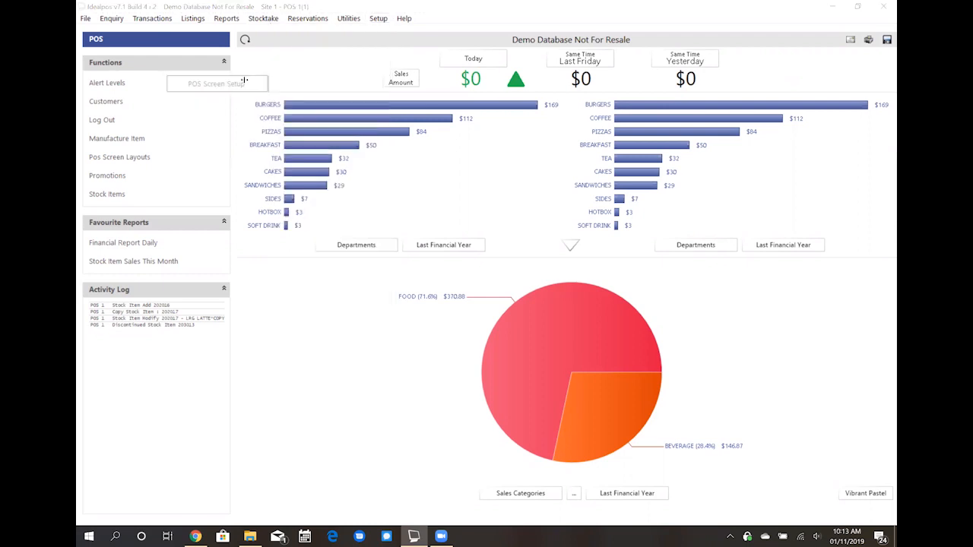
{"action": "left_click", "coordinate": [119, 157]}
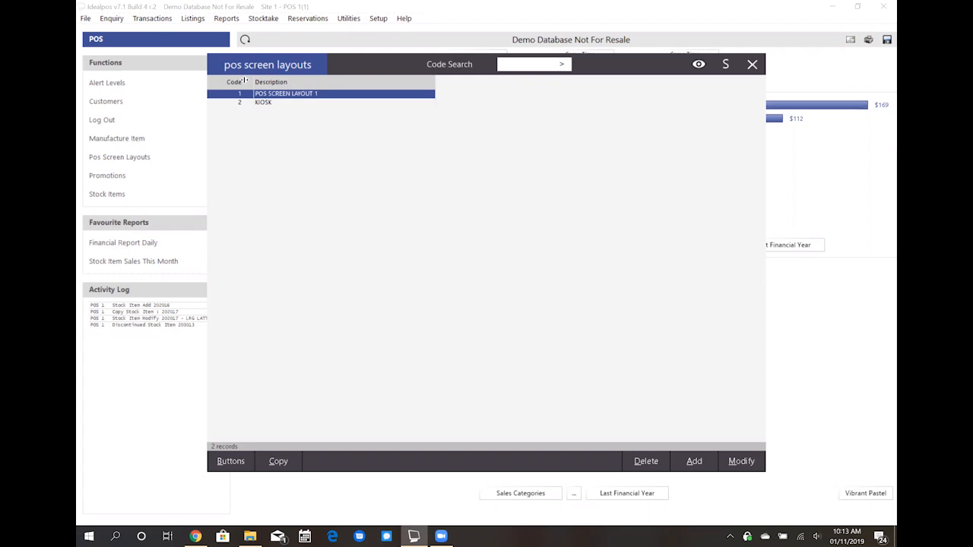
{"action": "mouse_move", "coordinate": [287, 126]}
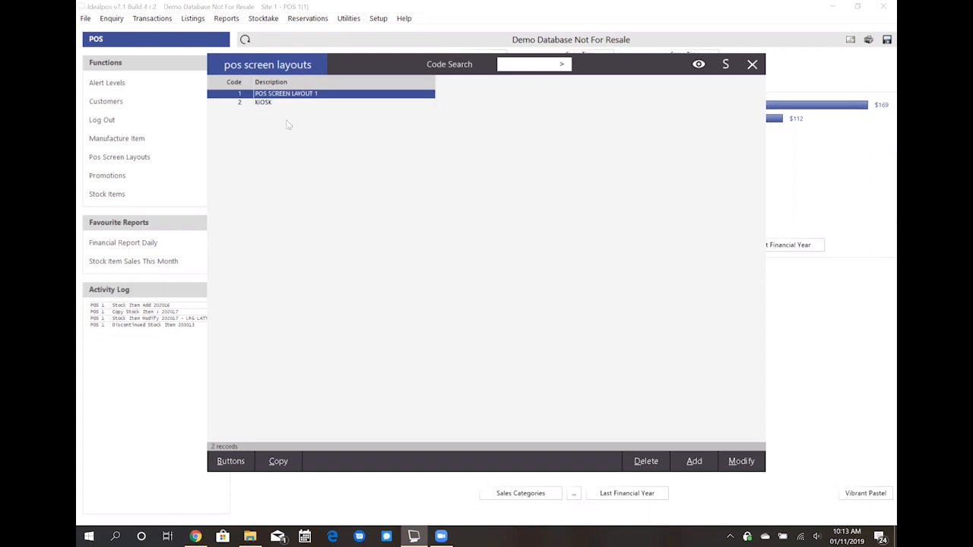
{"action": "mouse_move", "coordinate": [282, 105]}
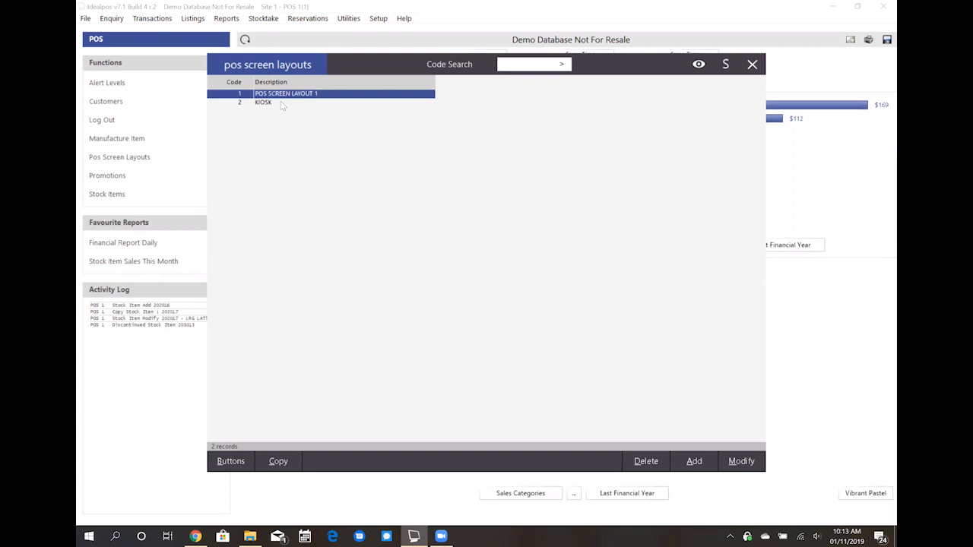
{"action": "mouse_move", "coordinate": [280, 105]}
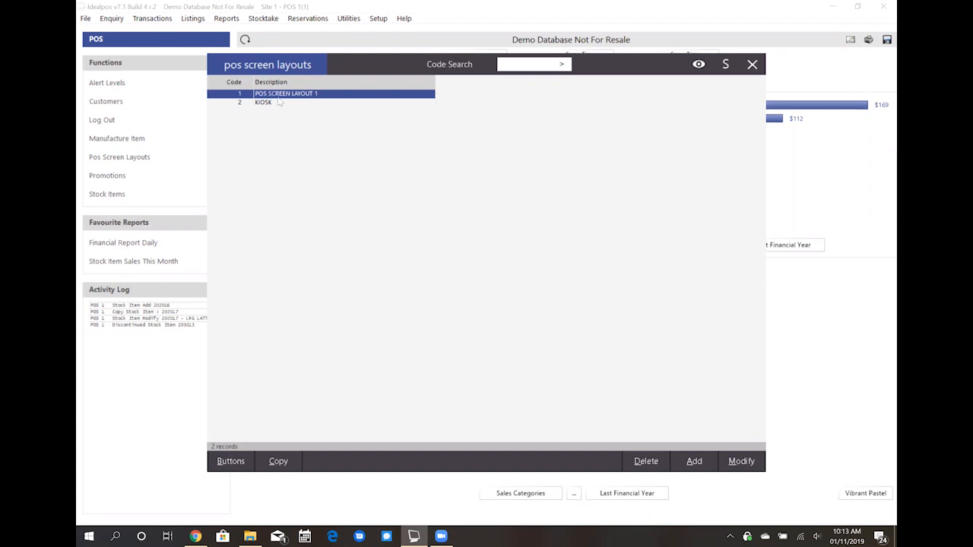
{"action": "mouse_move", "coordinate": [382, 259]}
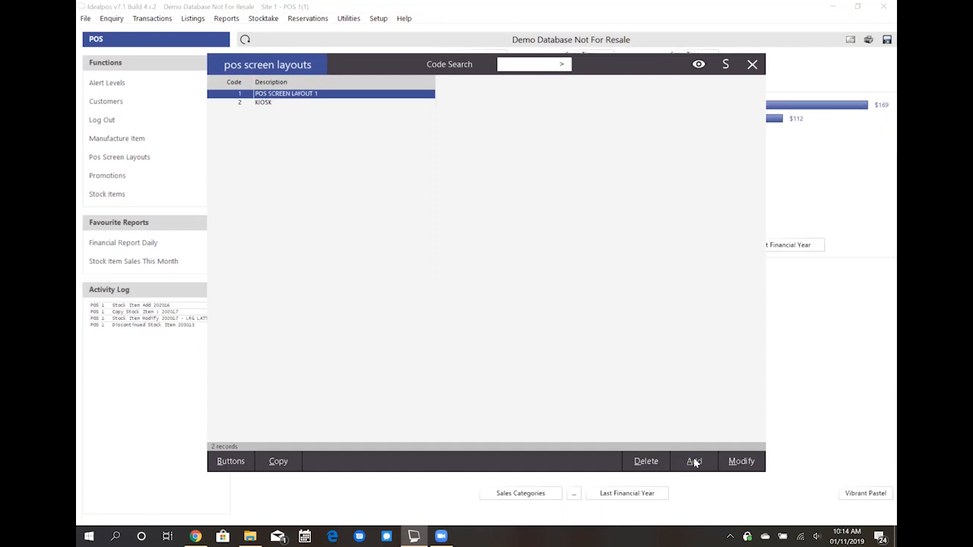
Add Layout 3 with the description 'NEW LAYOUT' and save it
{"action": "left_click", "coordinate": [693, 461]}
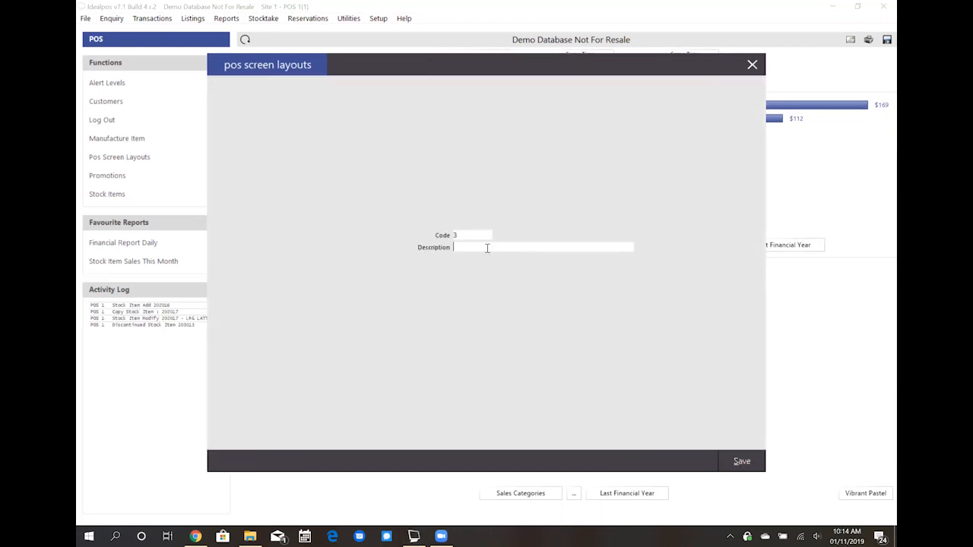
{"action": "type", "text": "NEW L"}
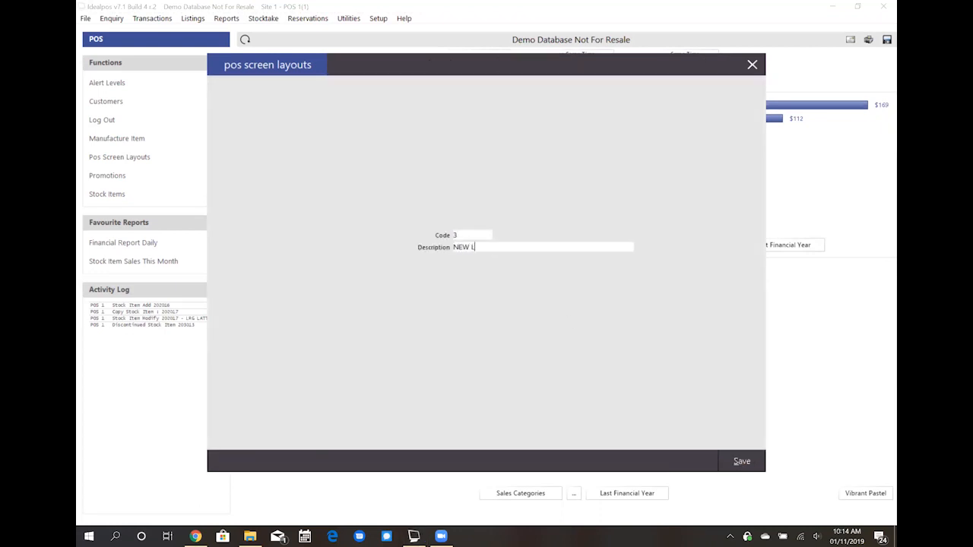
{"action": "type", "text": "AYOUT"}
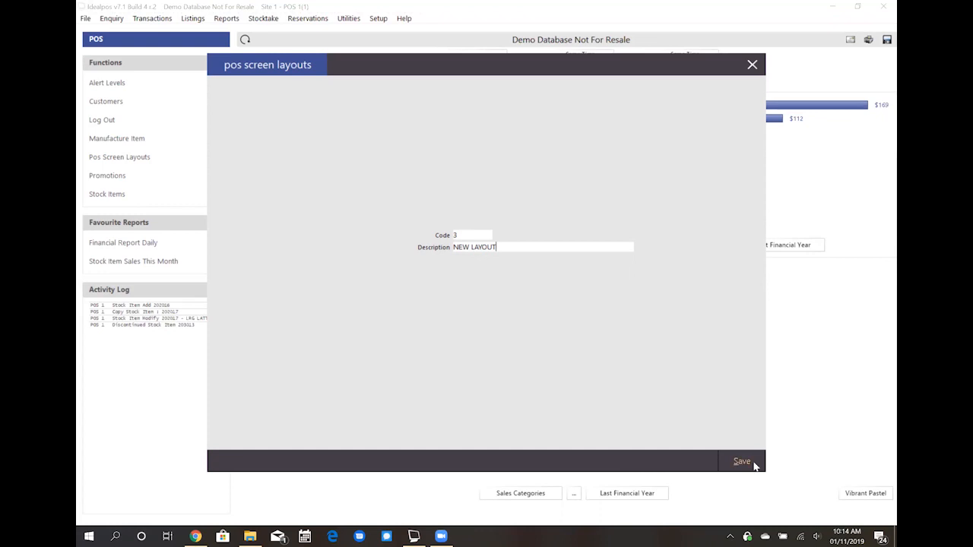
{"action": "left_click", "coordinate": [741, 461]}
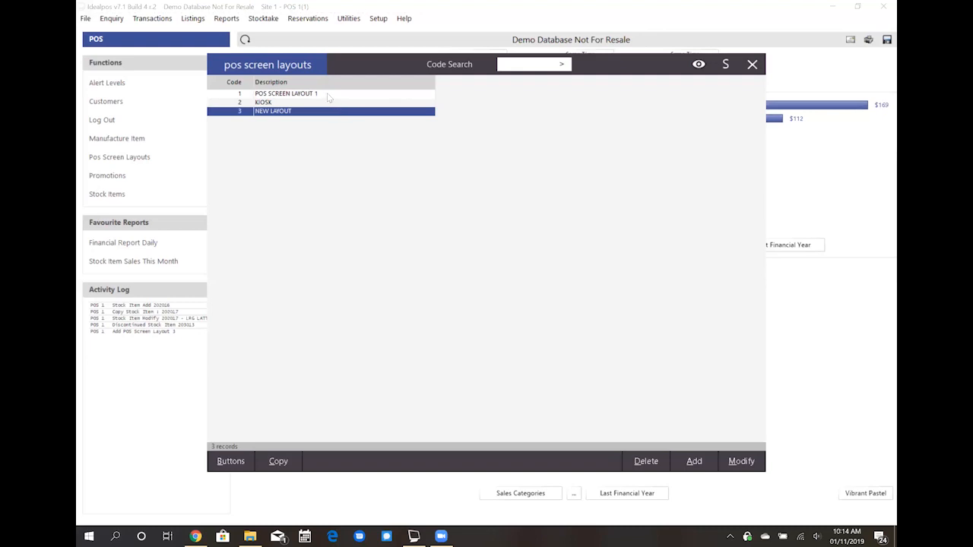
Select POS SCREEN LAYOUT 1 and open its button designer
{"action": "left_click", "coordinate": [320, 92]}
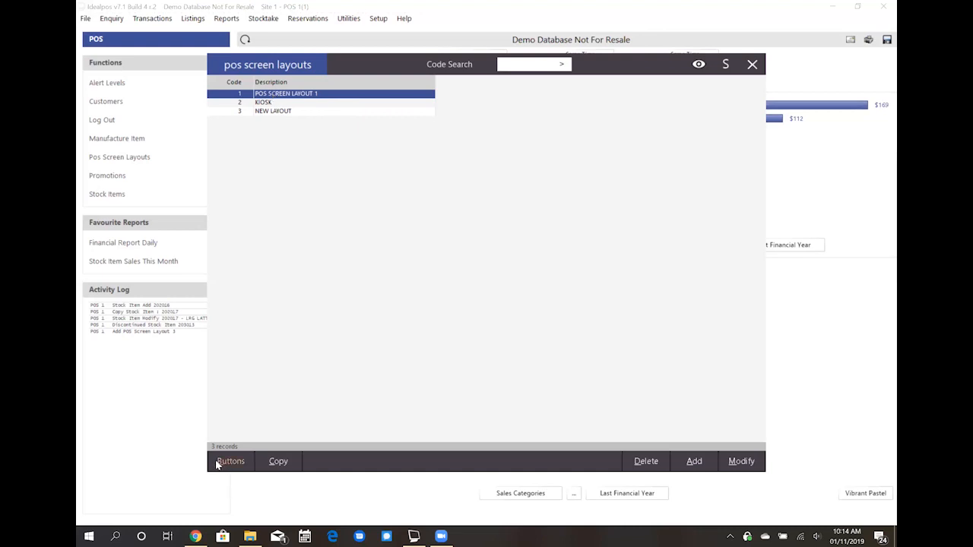
{"action": "left_click", "coordinate": [230, 461]}
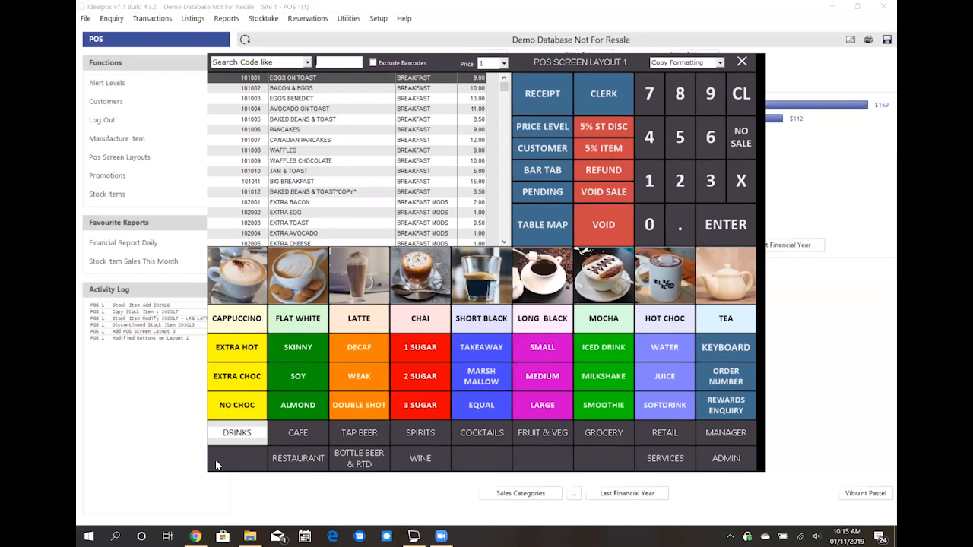
{"action": "mouse_move", "coordinate": [684, 477]}
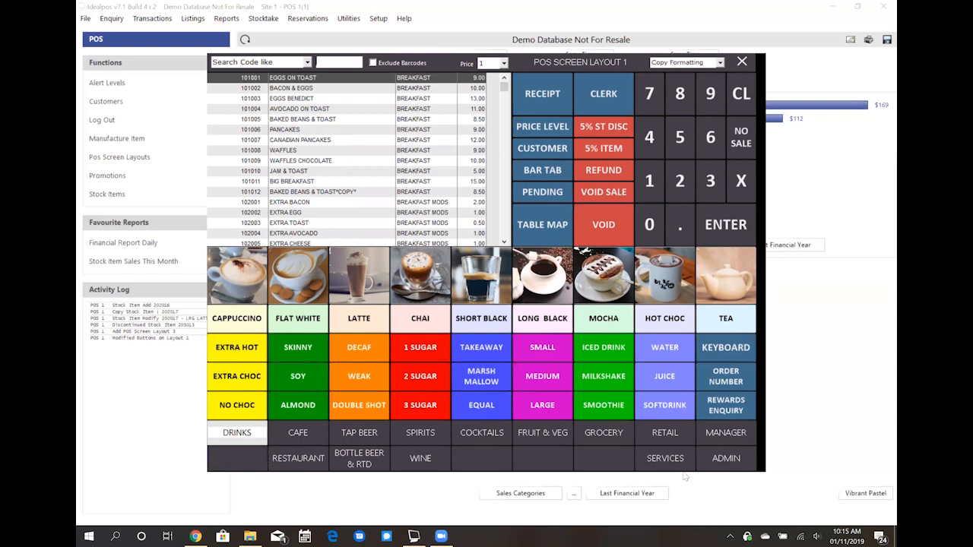
{"action": "mouse_move", "coordinate": [592, 443]}
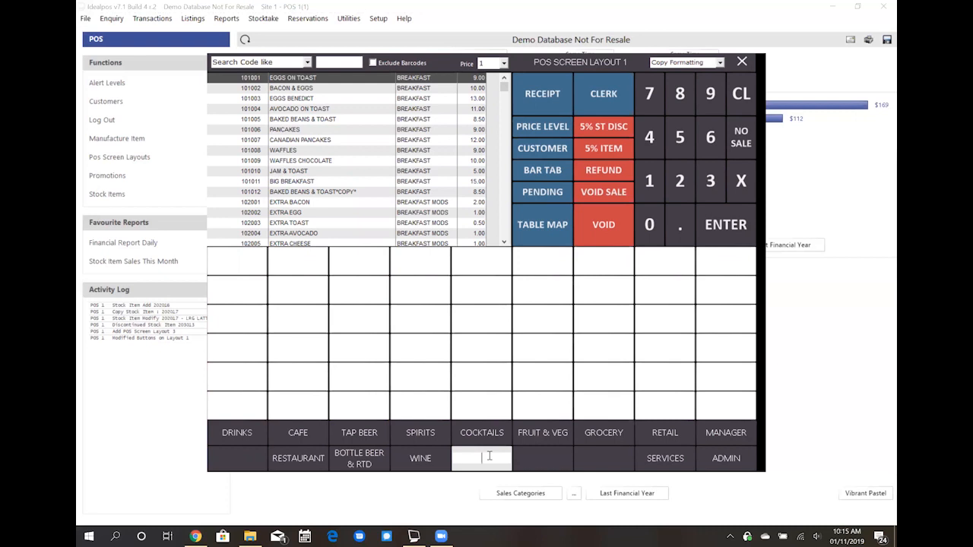
Enter CAFE on the on-screen keyboard as the new tab's label
{"action": "type", "text": "CA"}
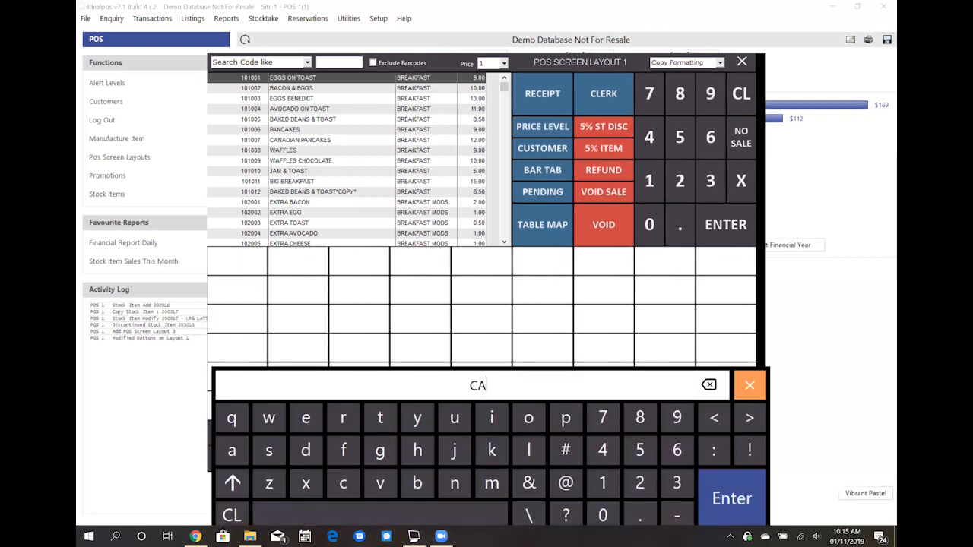
{"action": "left_click", "coordinate": [749, 385]}
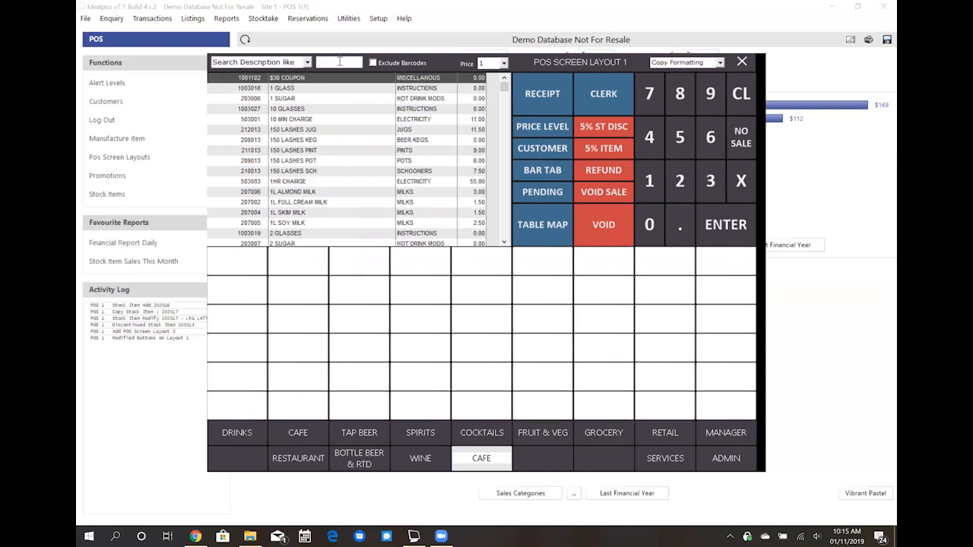
Search the item list for 'lrg' to find LRG LATTE and LRG CAPP
{"action": "type", "text": "rg c"}
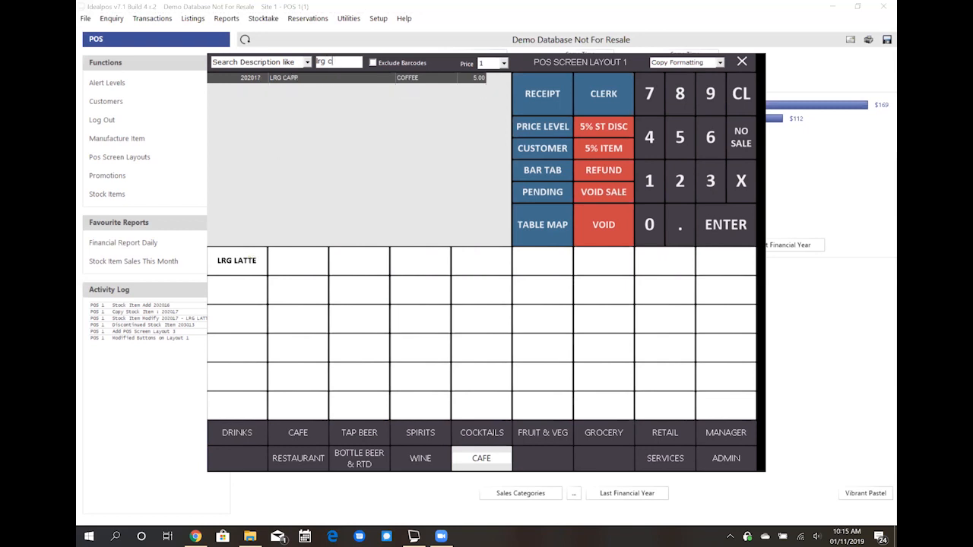
{"action": "type", "text": "a"}
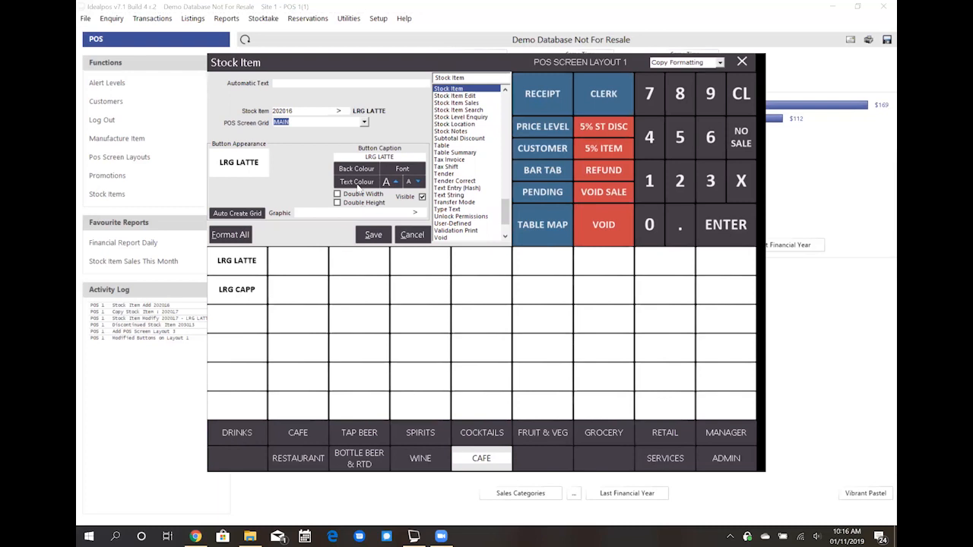
Give LRG LATTE an orange background and 14-point caption, then save the button
{"action": "left_click", "coordinate": [356, 168]}
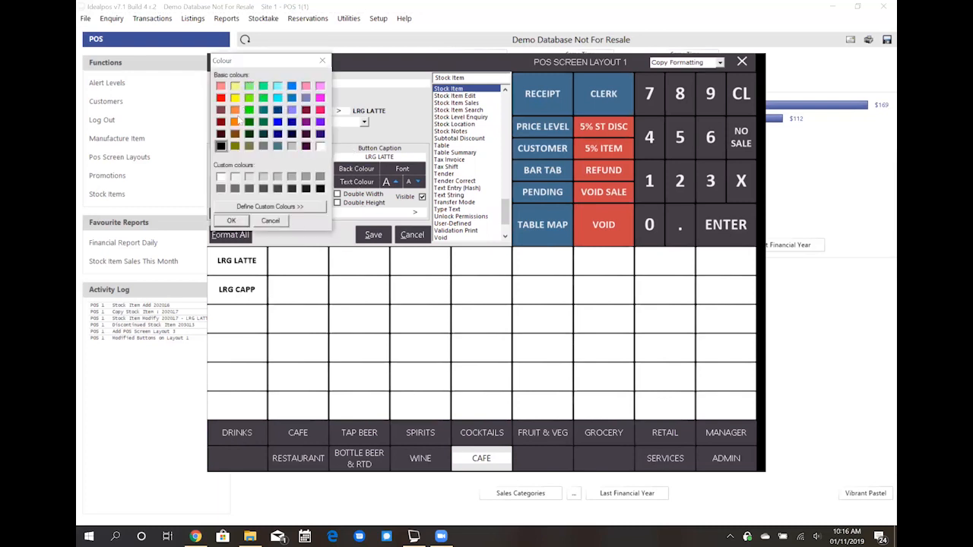
{"action": "left_click", "coordinate": [231, 221]}
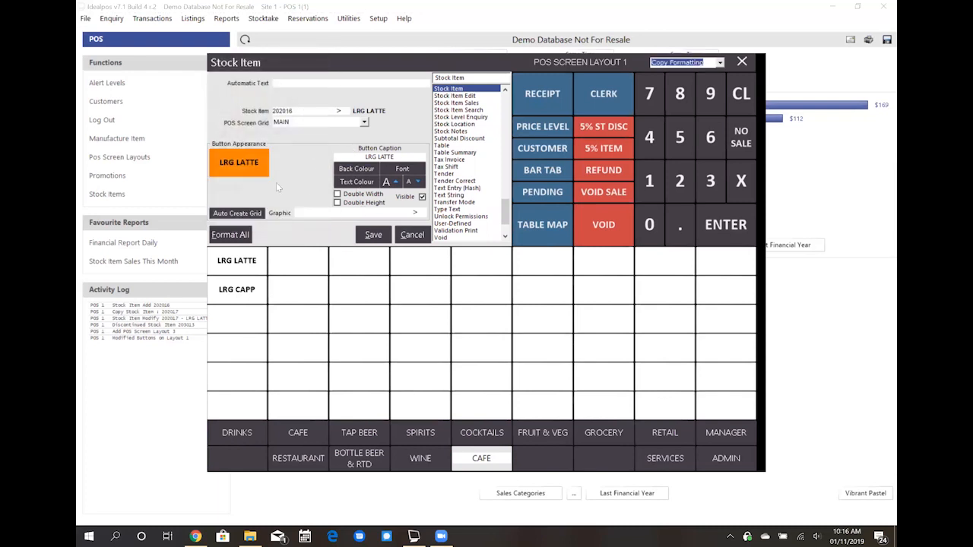
{"action": "mouse_move", "coordinate": [390, 176]}
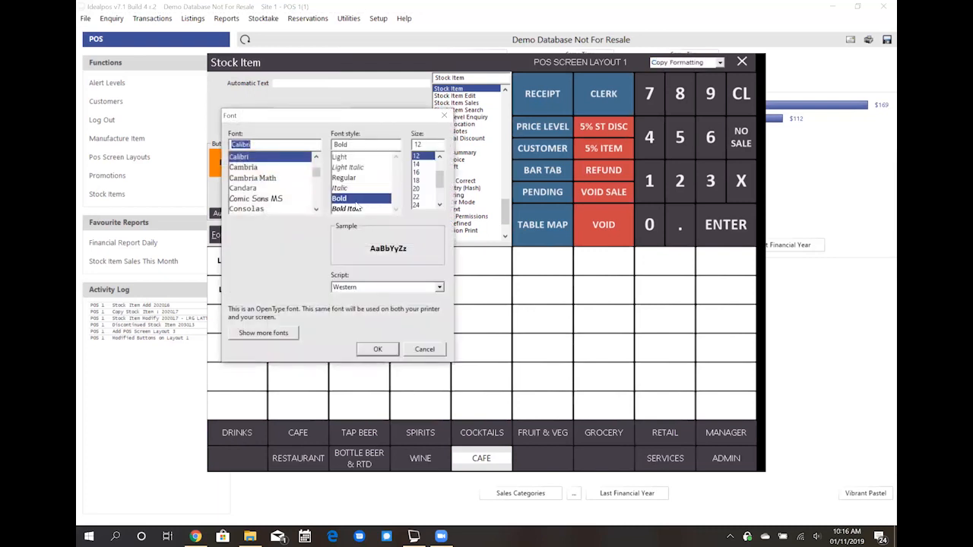
{"action": "left_click", "coordinate": [416, 164]}
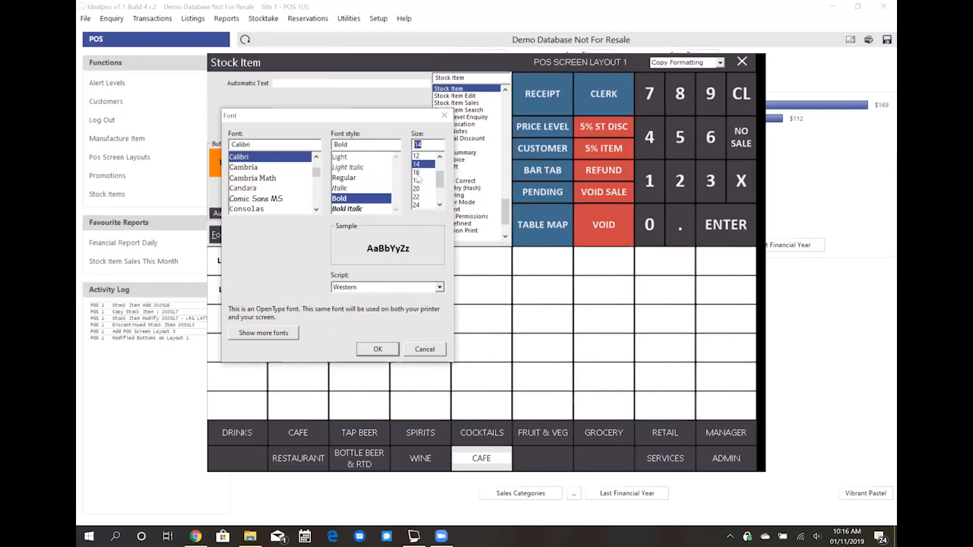
{"action": "left_click", "coordinate": [377, 349]}
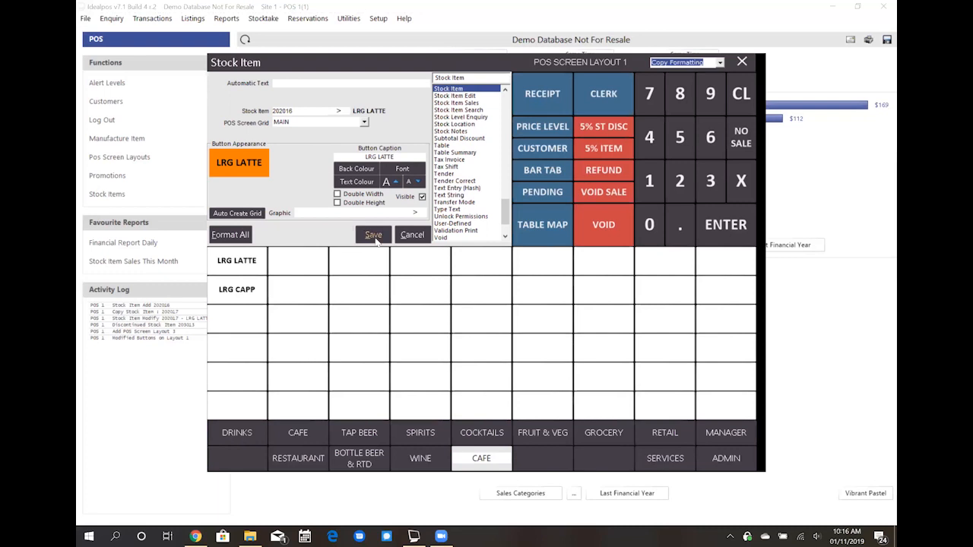
{"action": "left_click", "coordinate": [373, 234]}
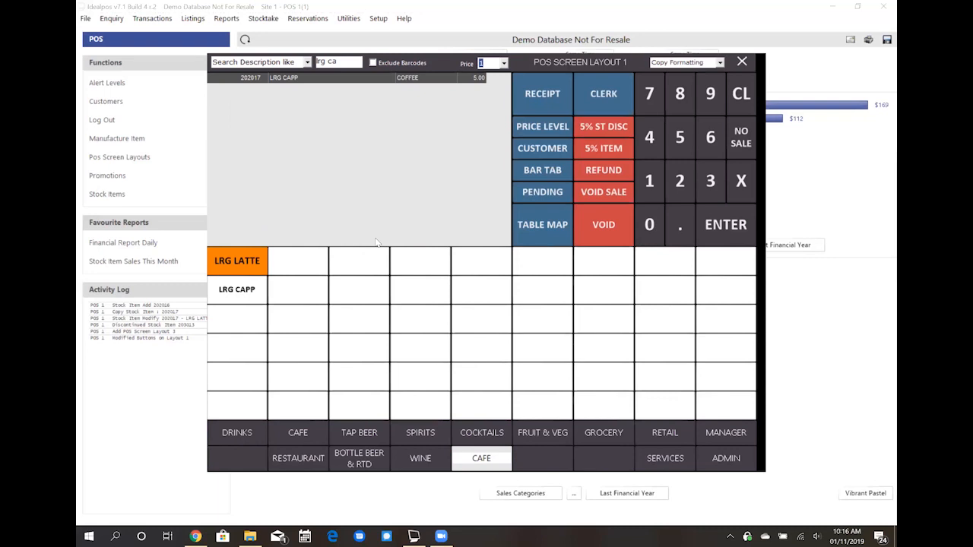
{"action": "mouse_move", "coordinate": [664, 82]}
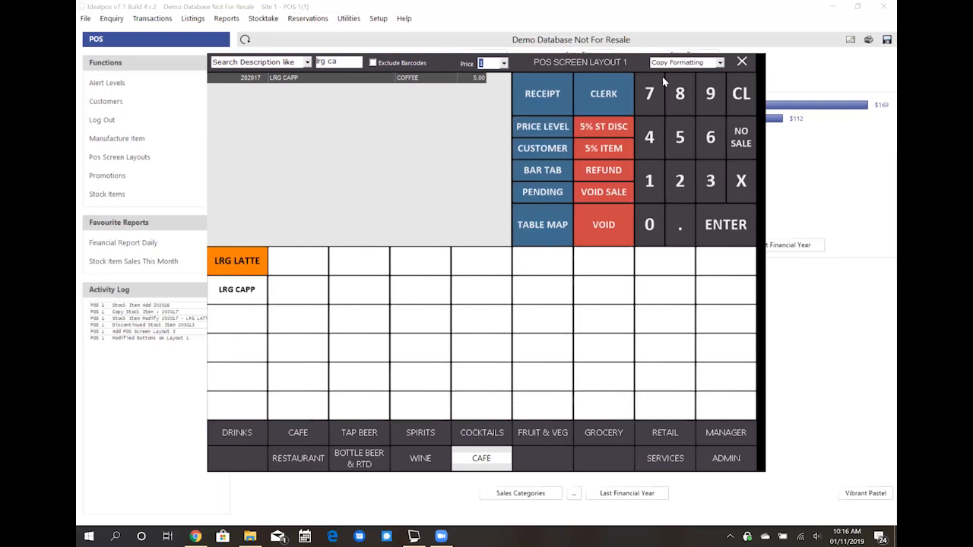
{"action": "mouse_move", "coordinate": [666, 84]}
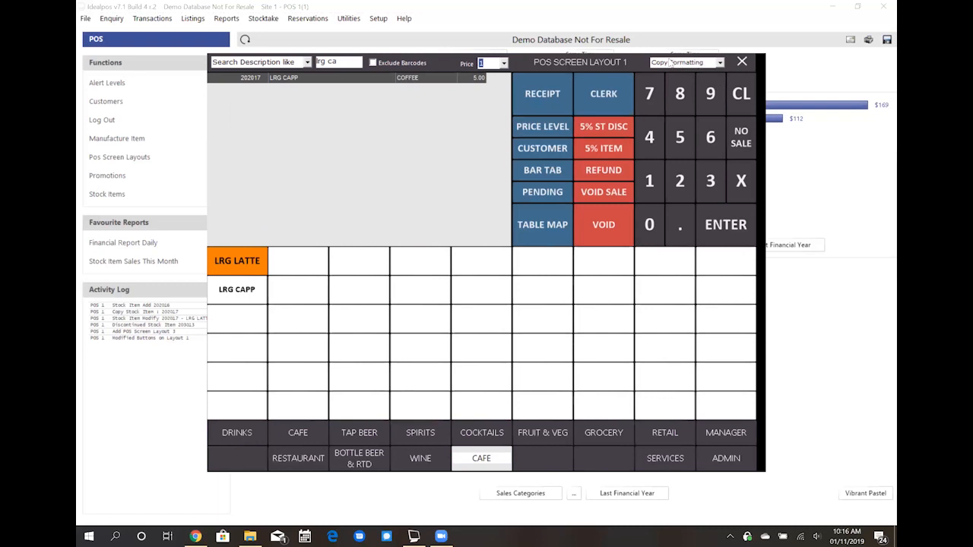
Use Copy Formatting mode to apply LRG LATTE's orange style to LRG CAPP
{"action": "left_click", "coordinate": [718, 62]}
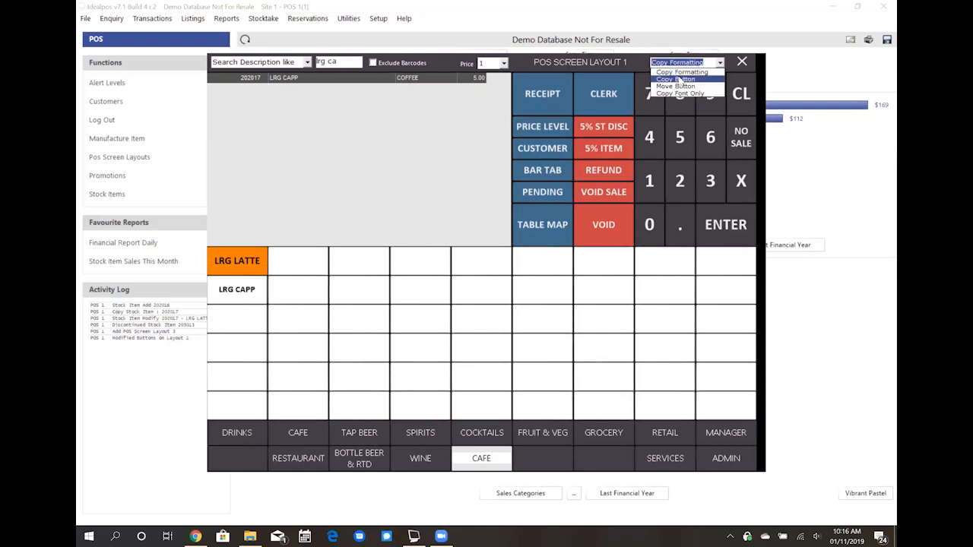
{"action": "mouse_move", "coordinate": [676, 86]}
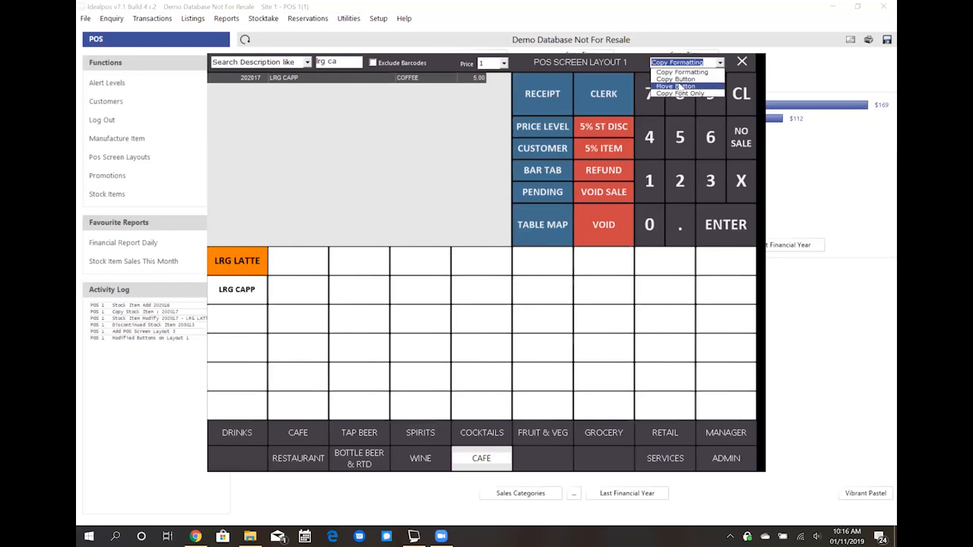
{"action": "mouse_move", "coordinate": [680, 93]}
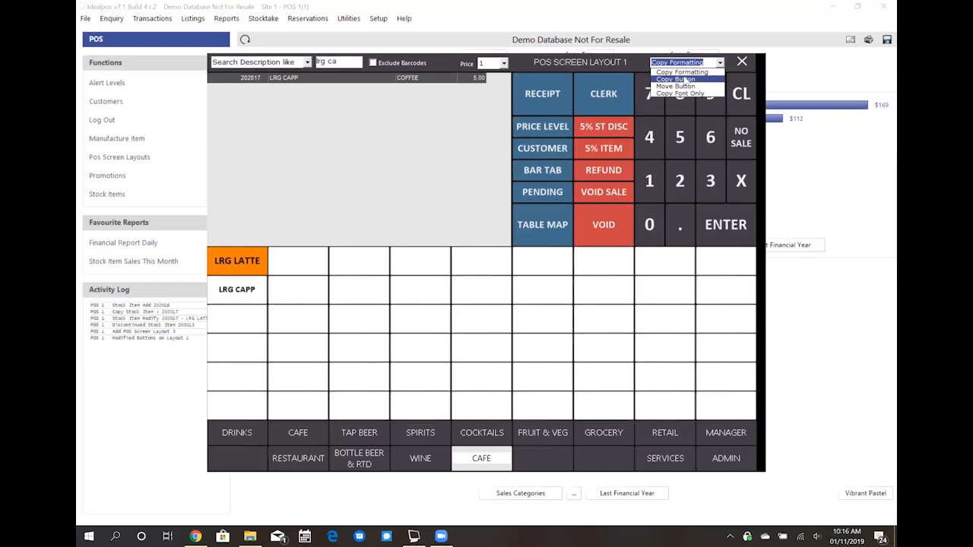
{"action": "left_click", "coordinate": [675, 79]}
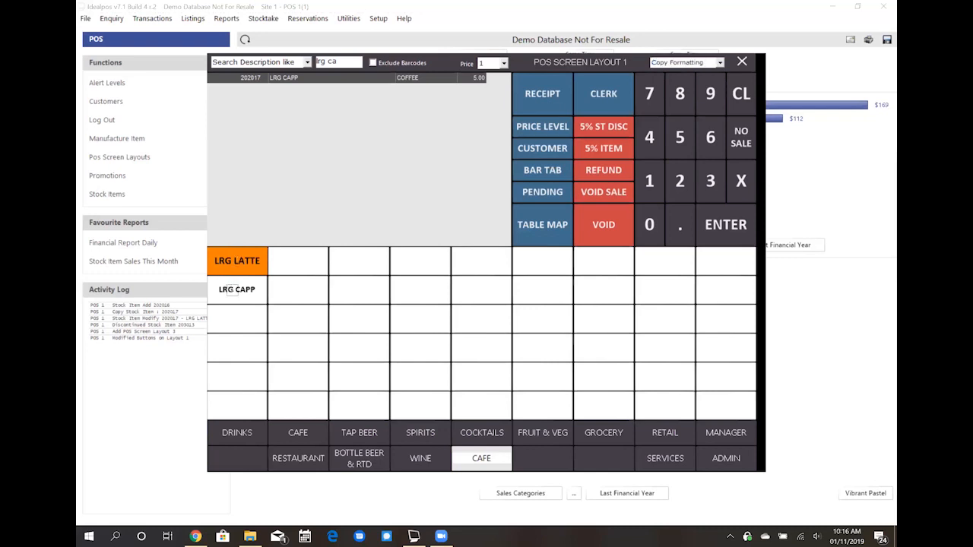
{"action": "left_click", "coordinate": [237, 289]}
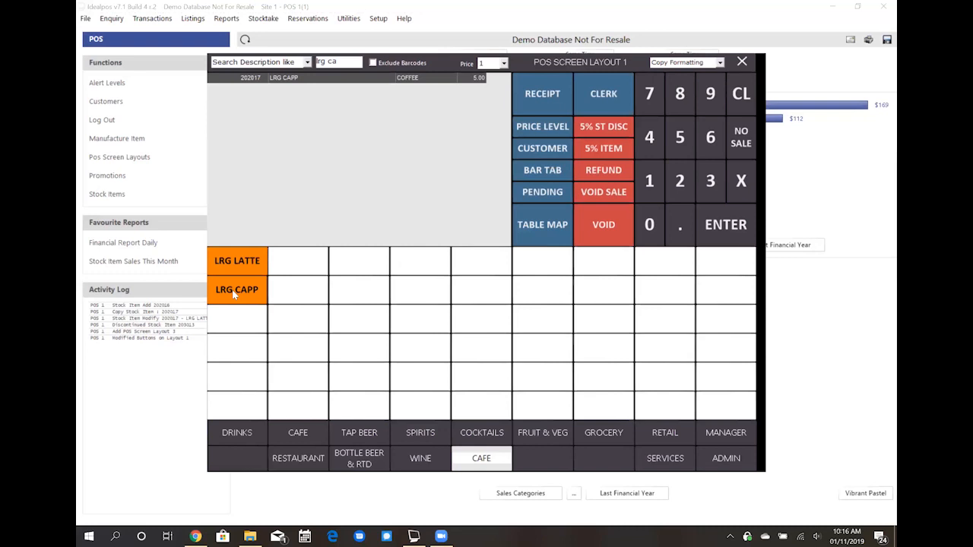
{"action": "mouse_move", "coordinate": [660, 84]}
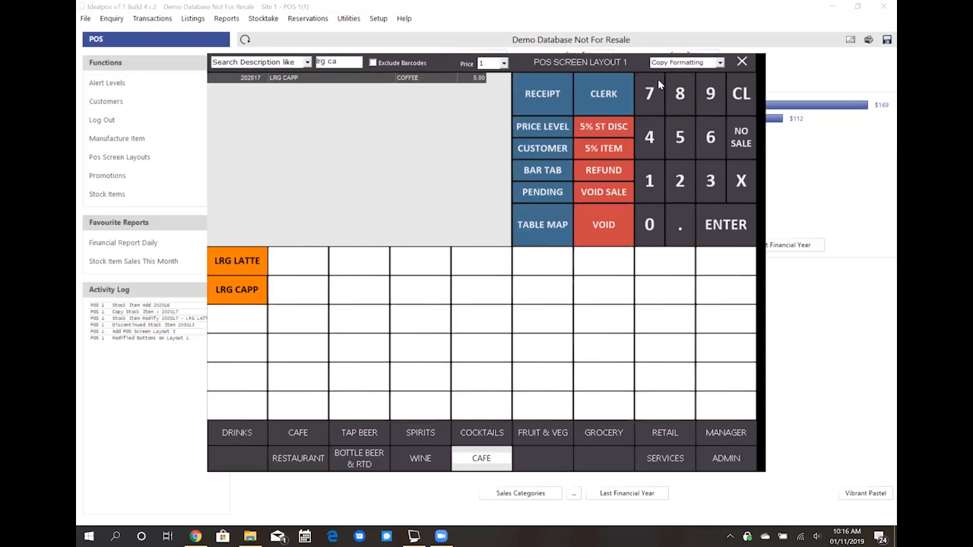
{"action": "mouse_move", "coordinate": [673, 69]}
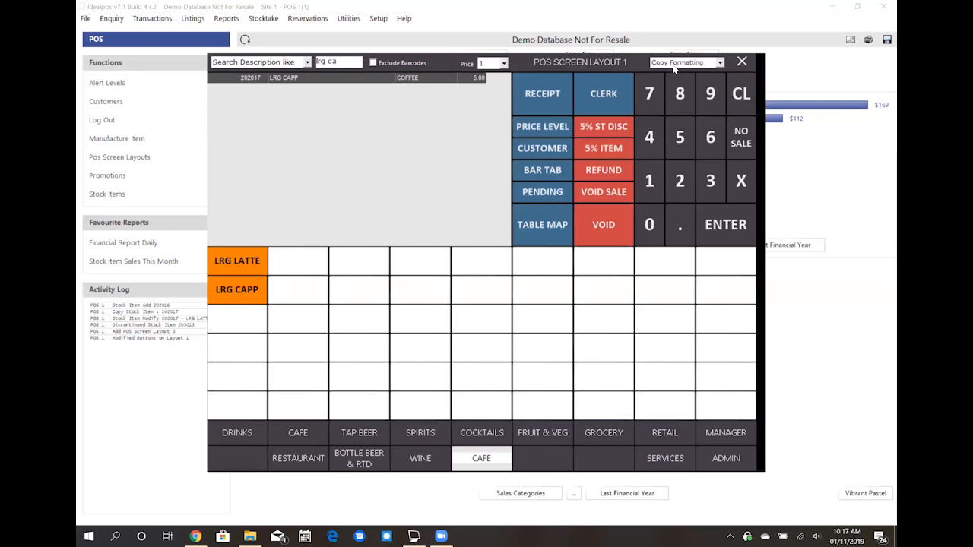
Copy LRG LATTE to a new button, then move the copy to row 3, column 3
{"action": "left_click", "coordinate": [684, 63]}
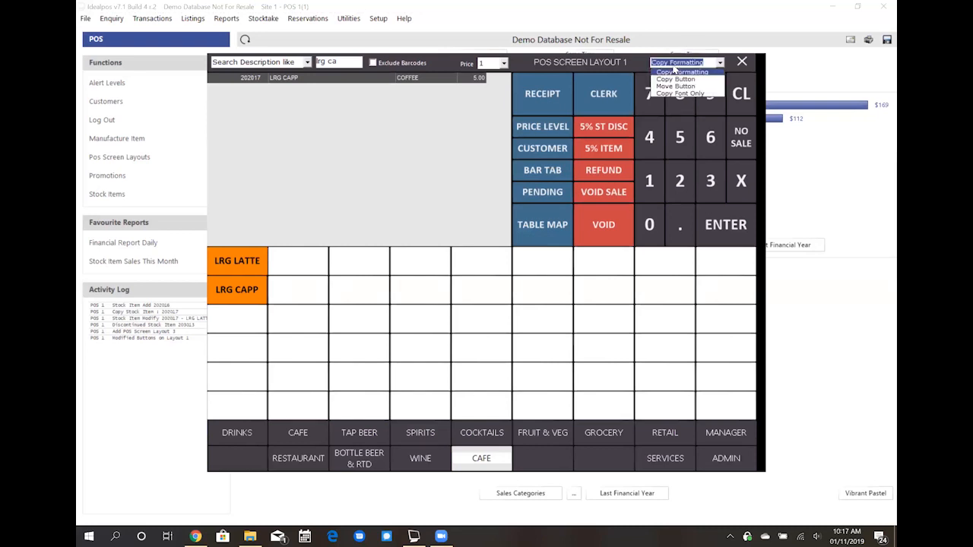
{"action": "mouse_move", "coordinate": [675, 79]}
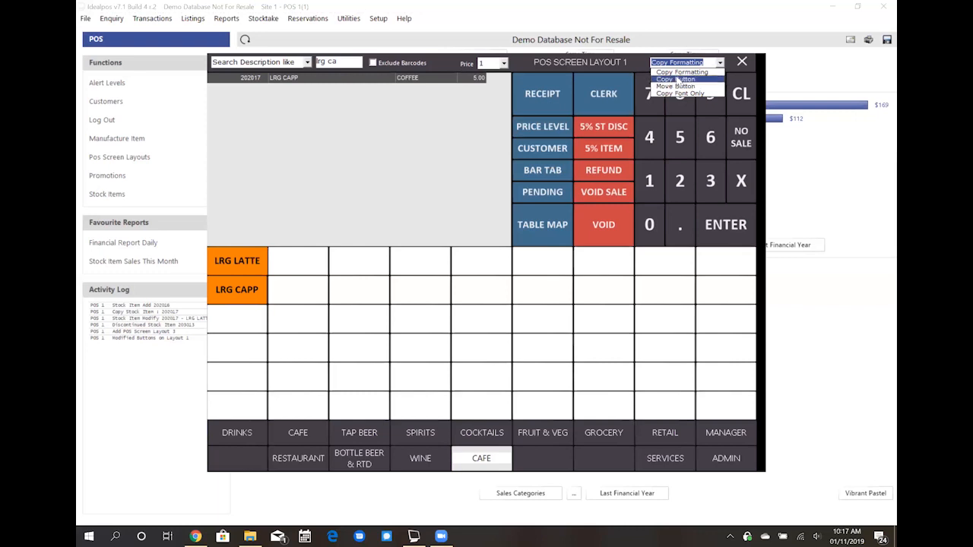
{"action": "left_click", "coordinate": [675, 79]}
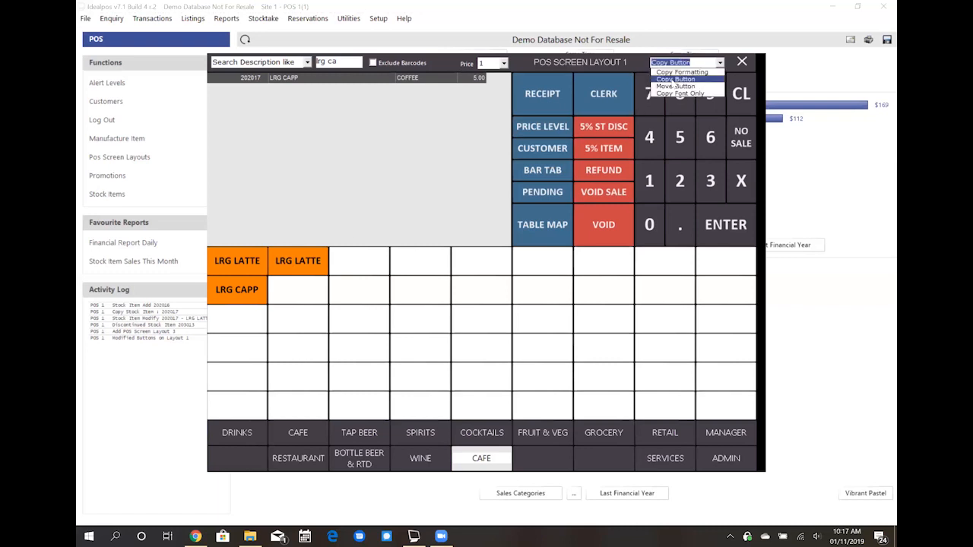
{"action": "left_click", "coordinate": [675, 86]}
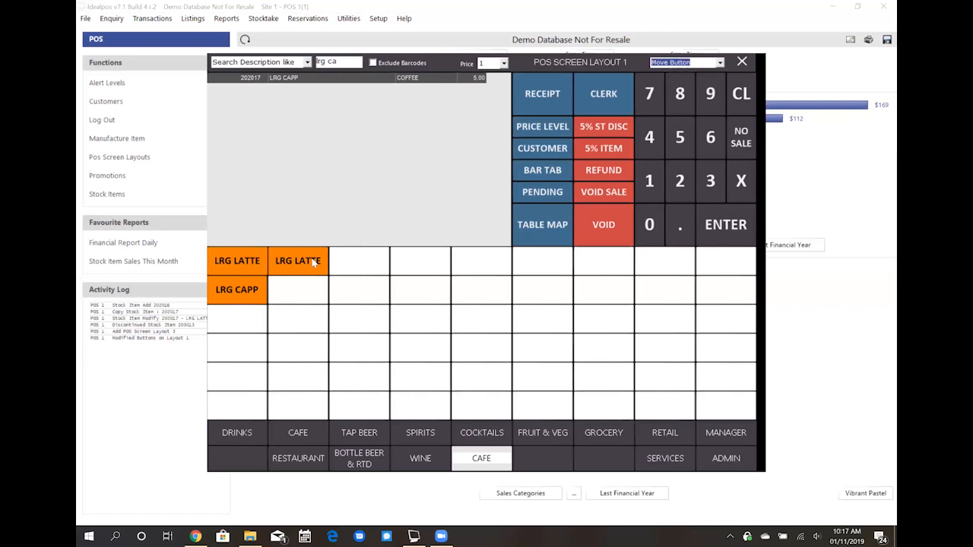
{"action": "left_click_drag", "start_coordinate": [297, 261], "coordinate": [359, 260]}
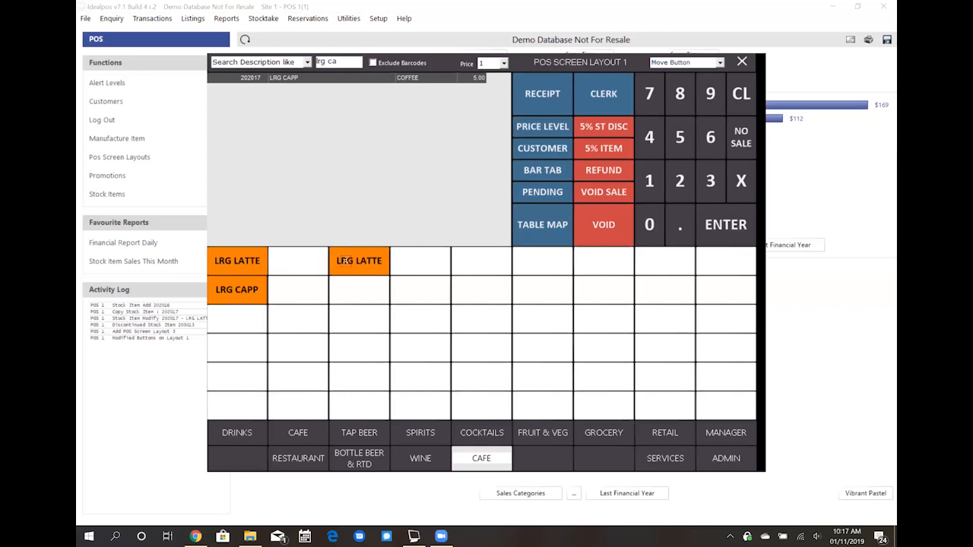
{"action": "left_click_drag", "start_coordinate": [359, 261], "coordinate": [358, 319]}
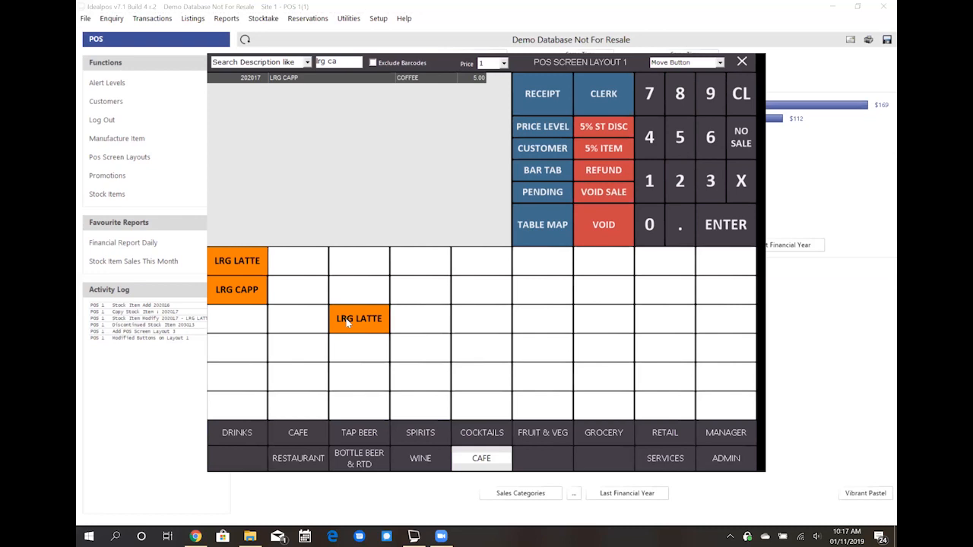
{"action": "mouse_move", "coordinate": [609, 223]}
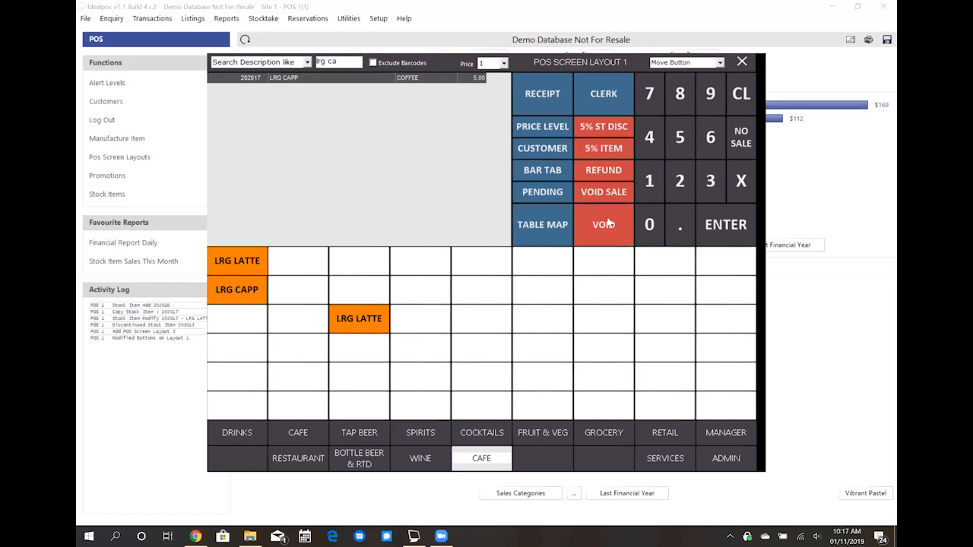
{"action": "mouse_move", "coordinate": [589, 199]}
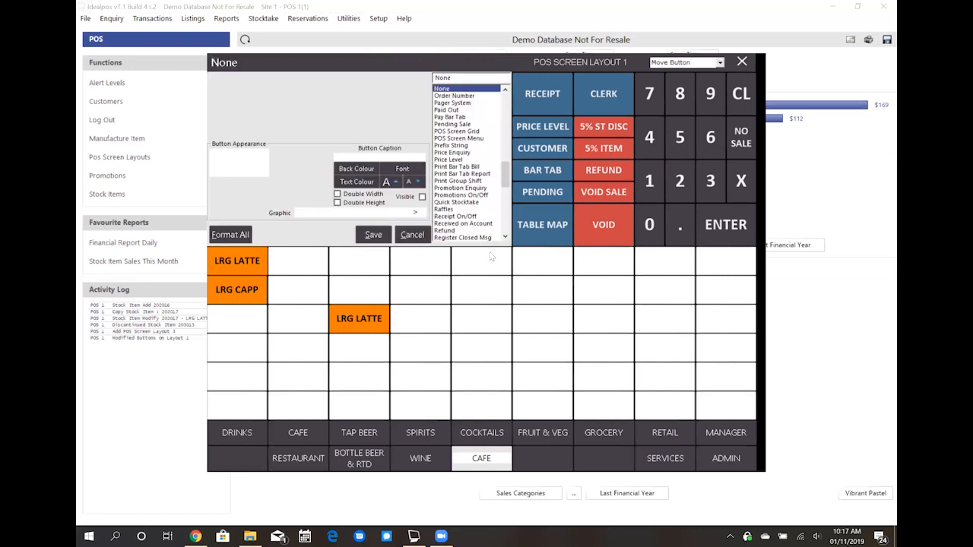
{"action": "mouse_move", "coordinate": [314, 233]}
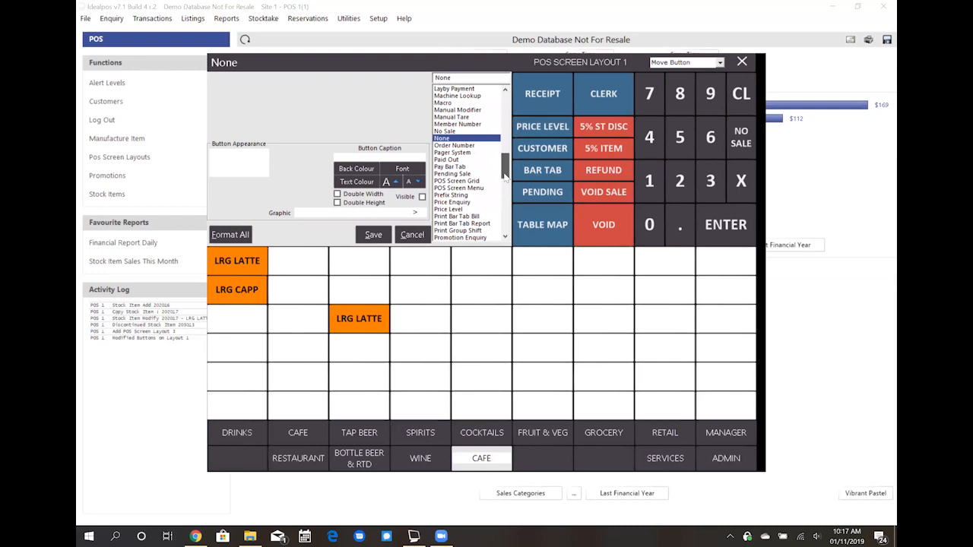
Scroll the function list to browse functions such as Void Line and Table
{"action": "scroll", "scroll_direction": "down", "scroll_amount": 3}
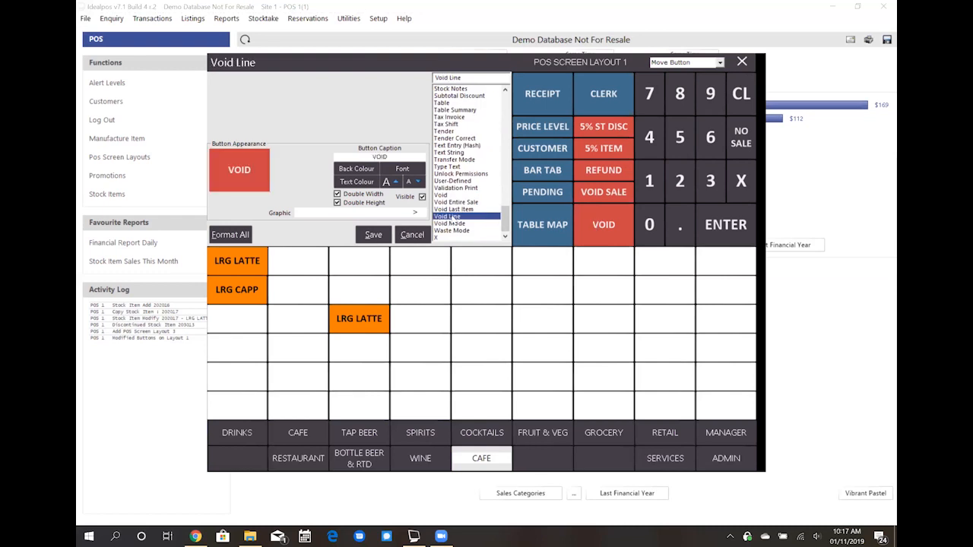
{"action": "mouse_move", "coordinate": [585, 180]}
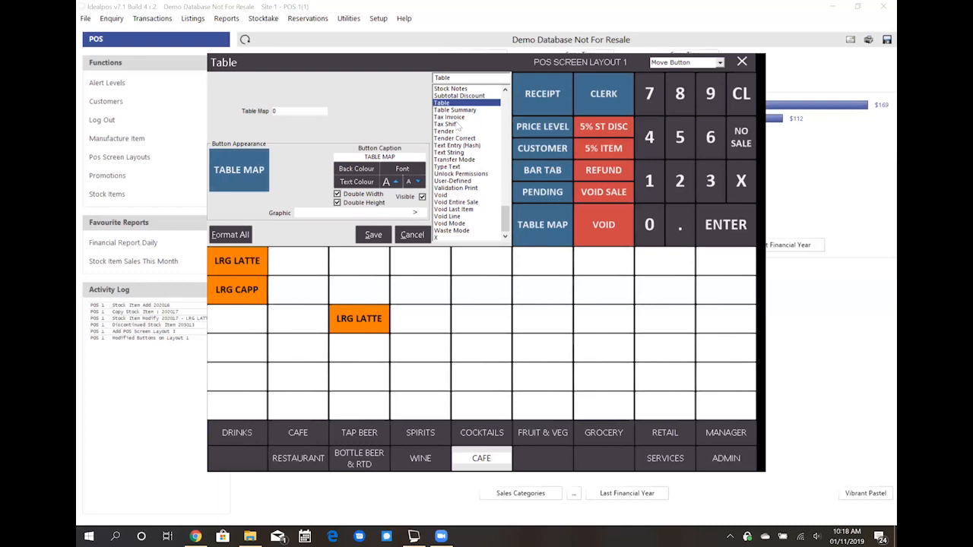
{"action": "mouse_move", "coordinate": [457, 127]}
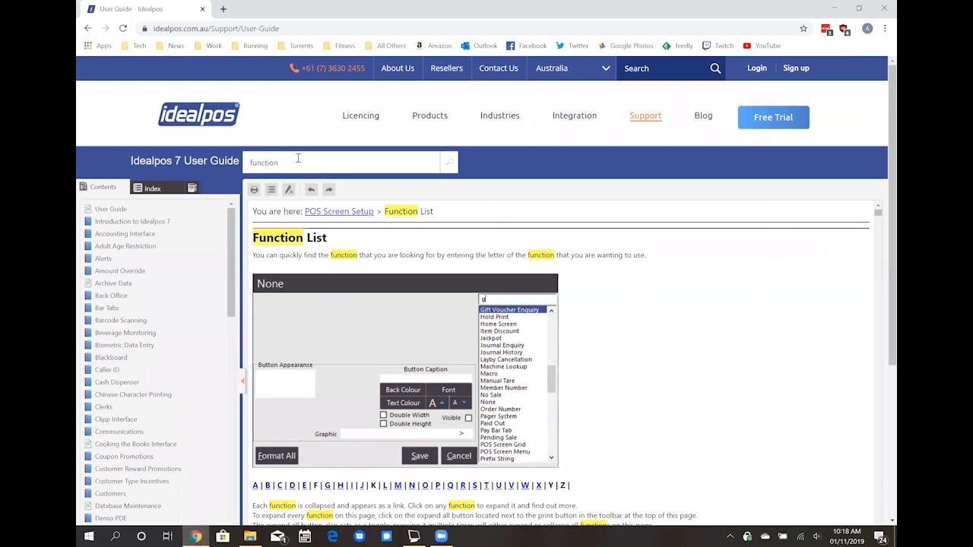
{"action": "mouse_move", "coordinate": [493, 223]}
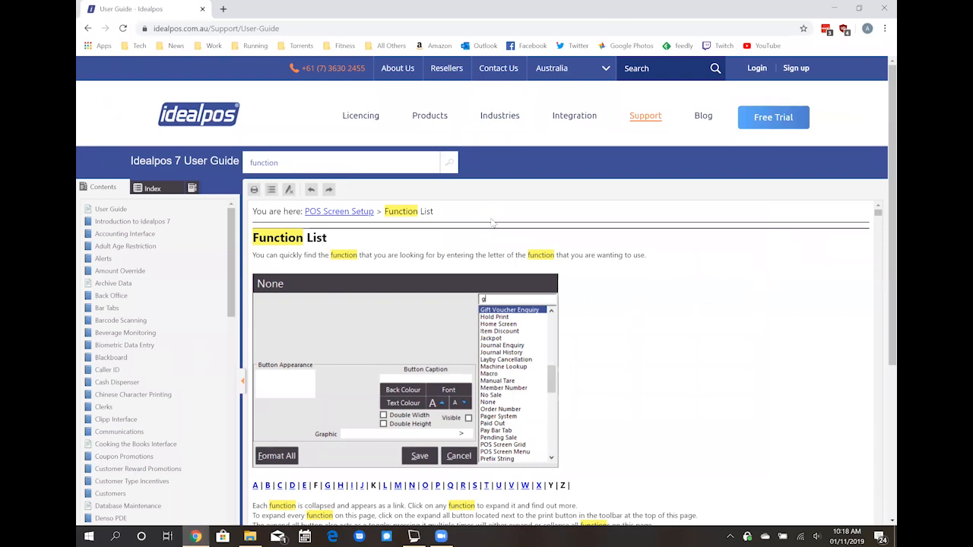
Scroll the Function List page through entries like Account Payment and Amount
{"action": "scroll", "scroll_direction": "down", "scroll_amount": 3}
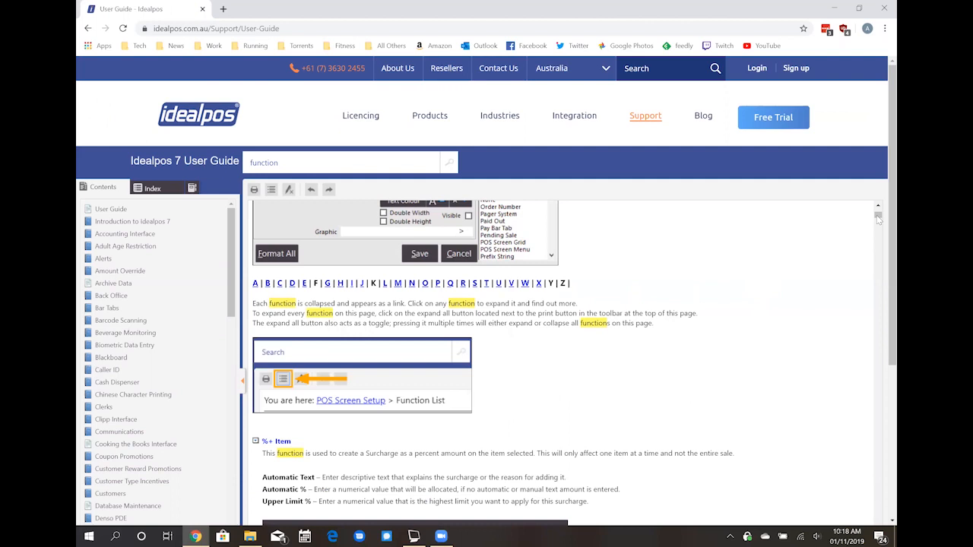
{"action": "scroll", "scroll_direction": "down", "scroll_amount": 3}
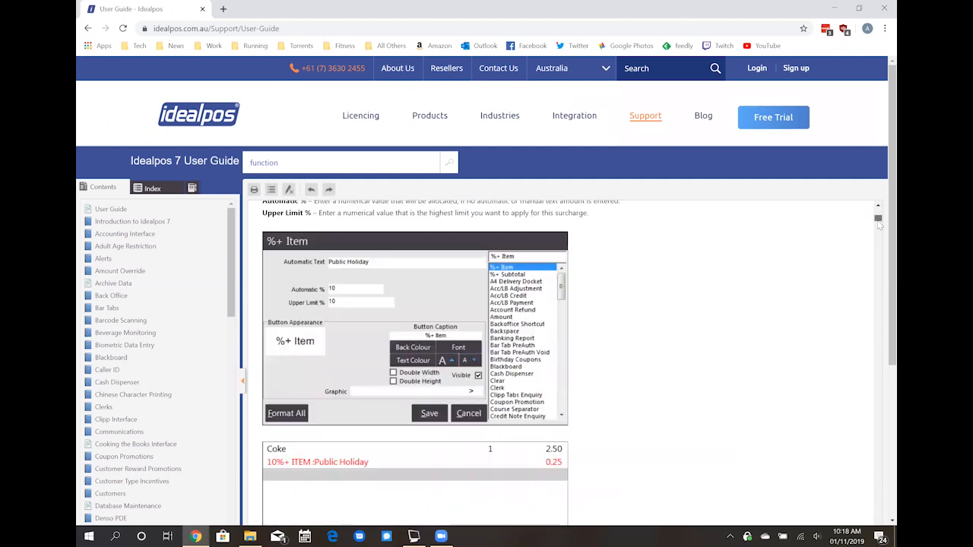
{"action": "scroll", "scroll_direction": "down", "scroll_amount": 3}
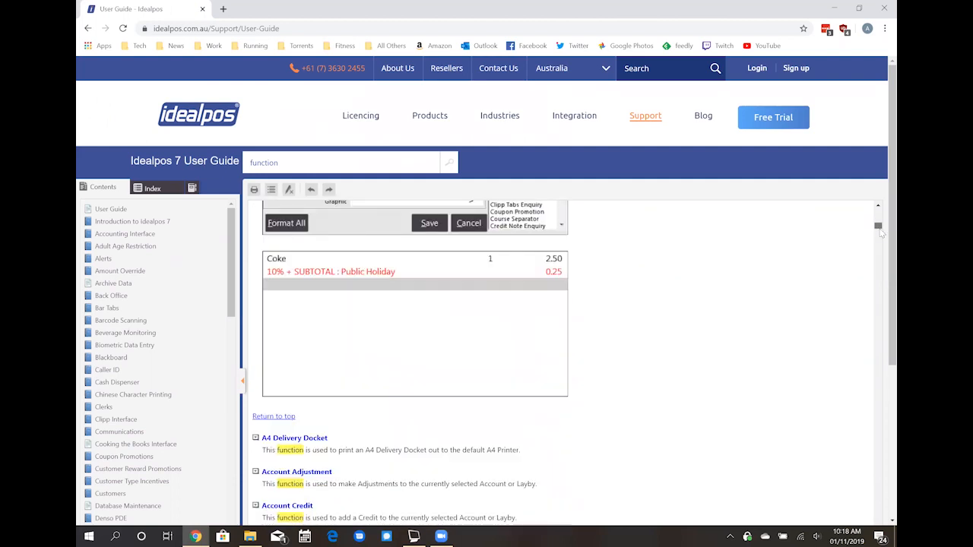
{"action": "scroll", "scroll_direction": "down", "scroll_amount": 3}
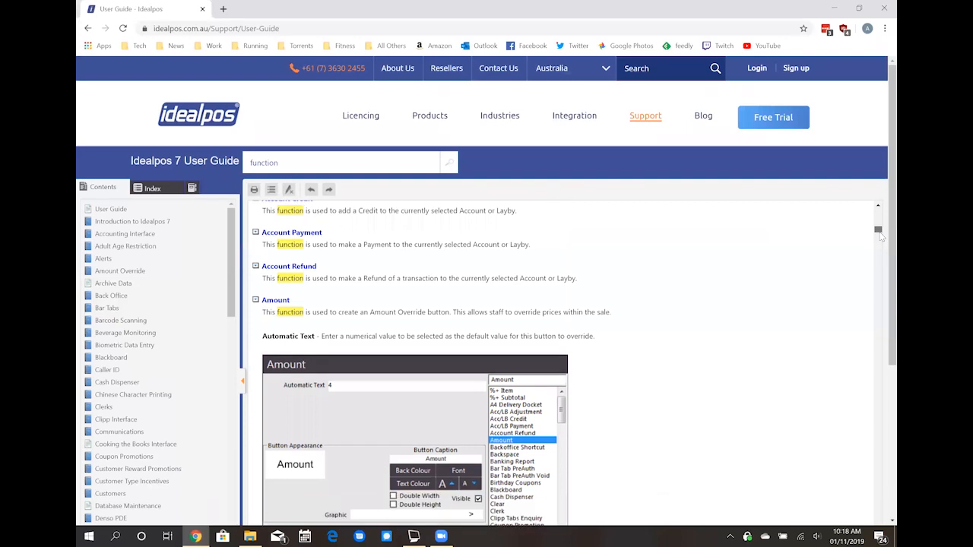